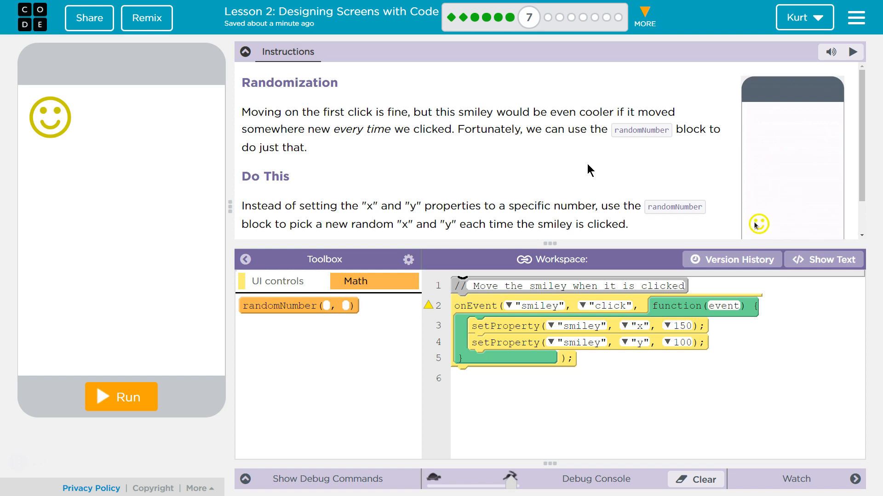
# - Replace the setProperty values 150 and 100 with randomNumber(0,320) and randomNumber(0,450)
pyautogui.click(759, 225)
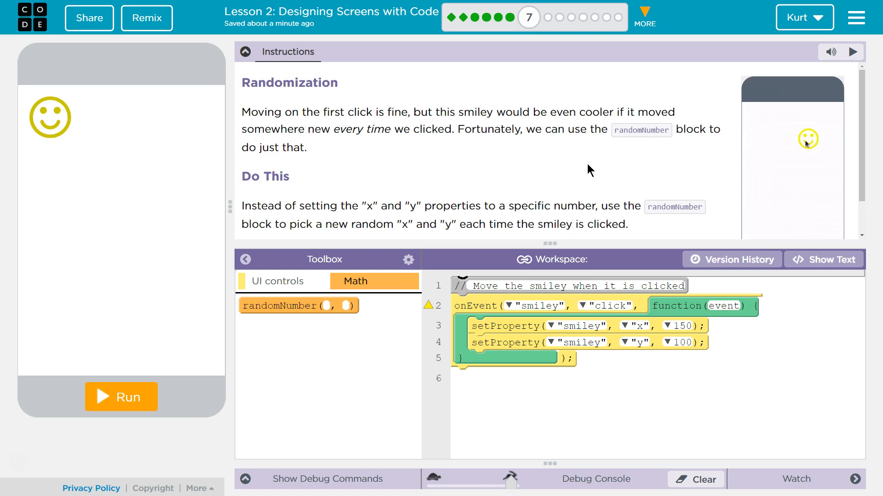
pyautogui.click(807, 139)
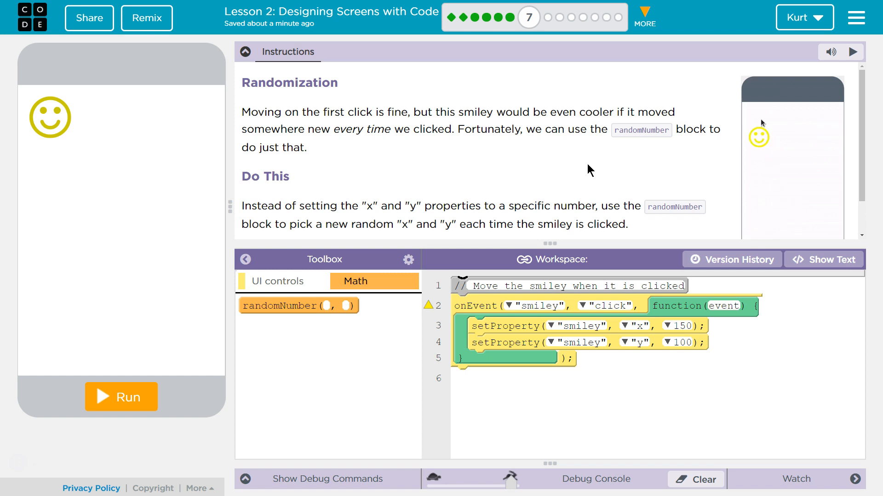
pyautogui.click(758, 137)
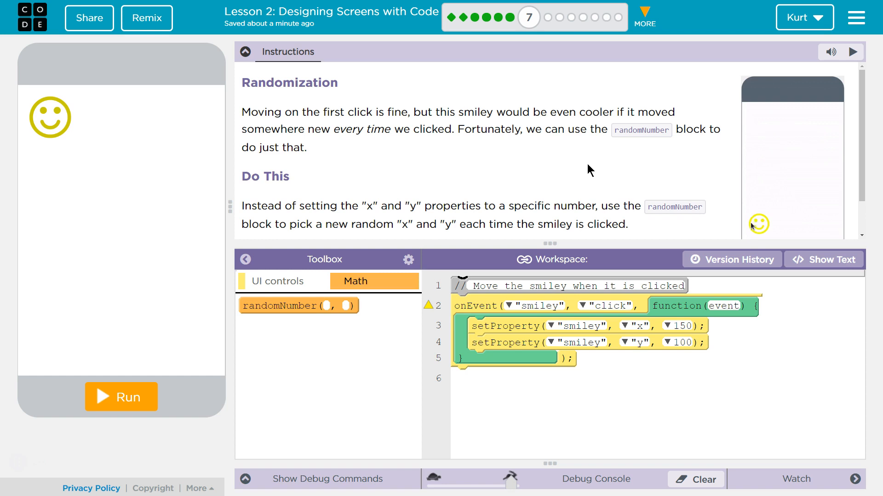
pyautogui.click(759, 225)
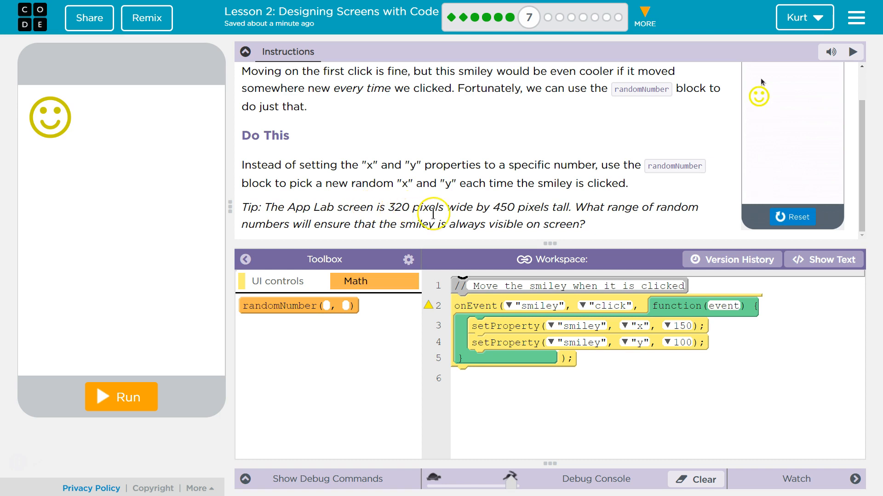
pyautogui.moveTo(221, 244)
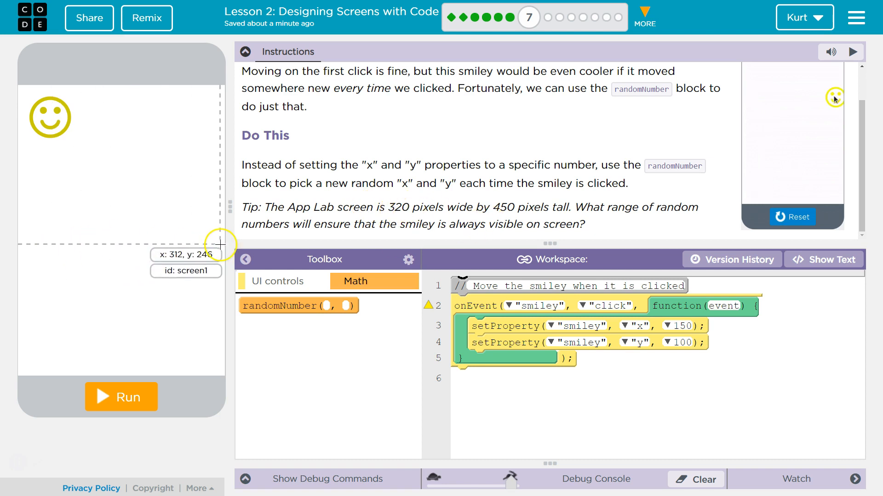
pyautogui.moveTo(173, 324)
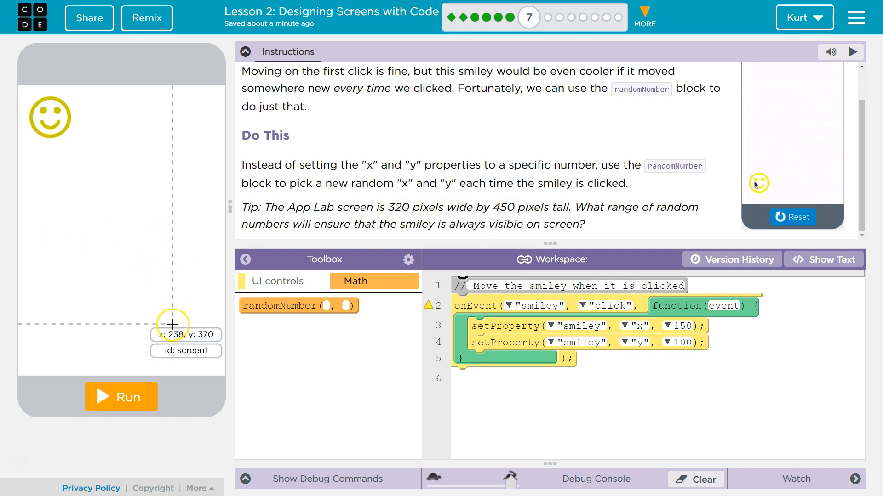
pyautogui.moveTo(171, 382)
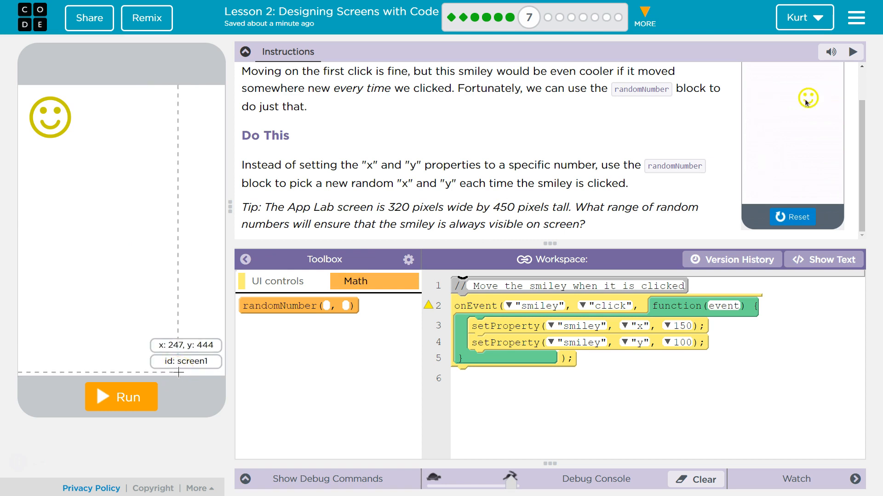
pyautogui.moveTo(208, 89)
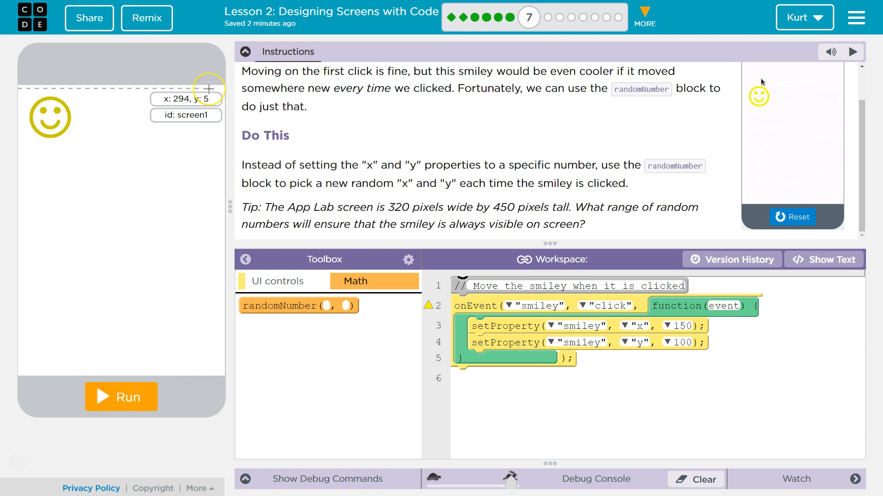
pyautogui.moveTo(173, 368)
pyautogui.write('450')
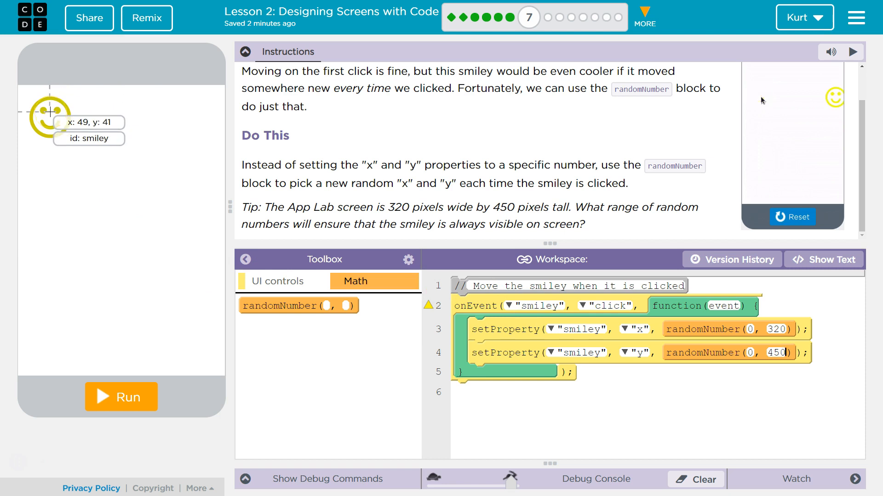
pyautogui.moveTo(159, 206)
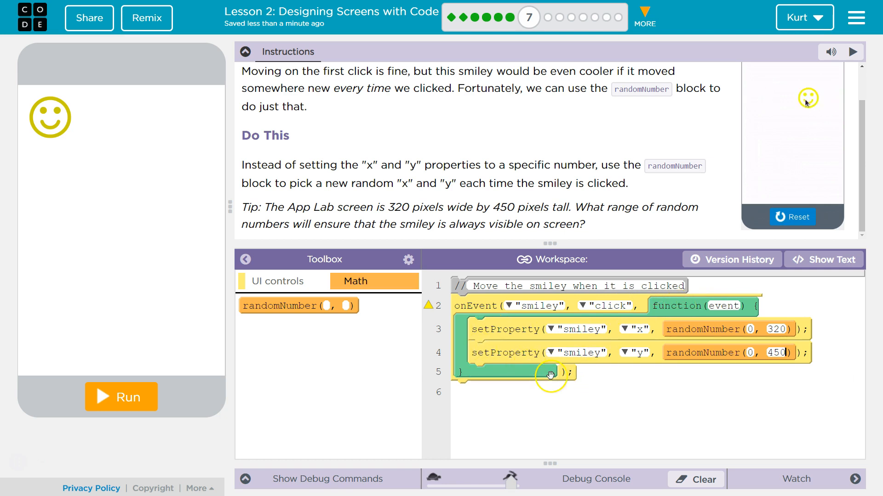
# - Run the app and click the smiley repeatedly so it jumps to a new random spot each time
pyautogui.click(120, 397)
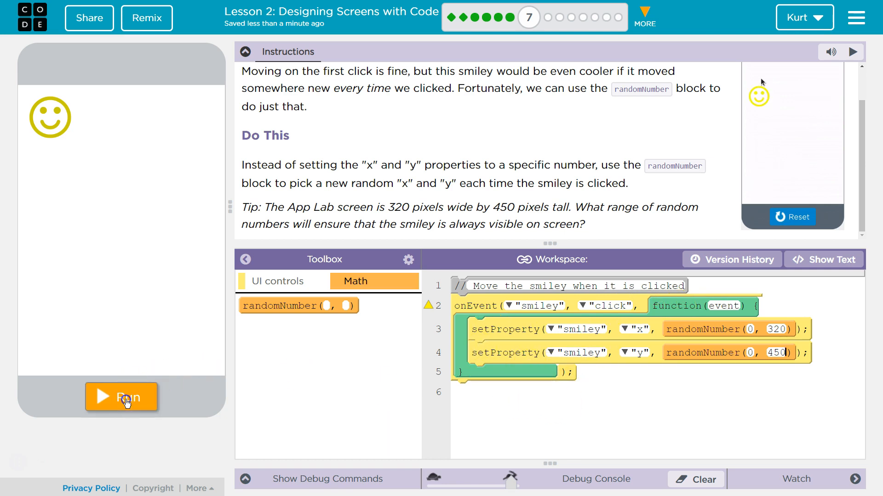
pyautogui.click(120, 397)
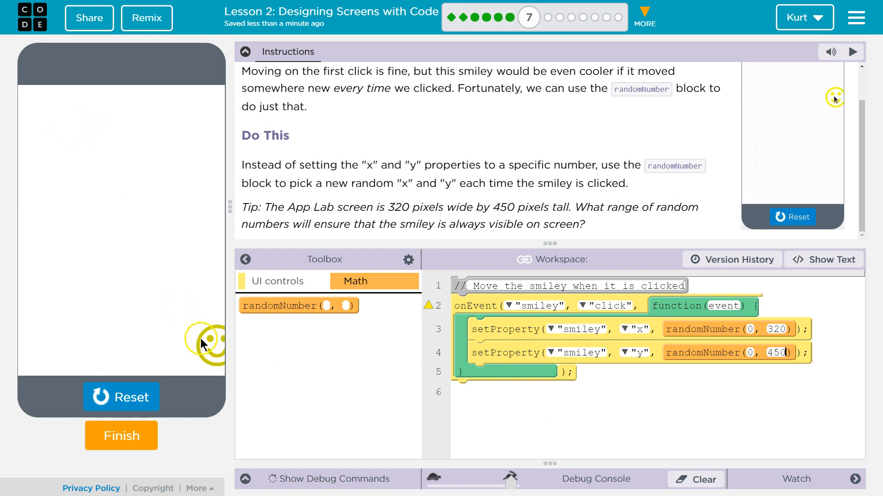
pyautogui.click(205, 343)
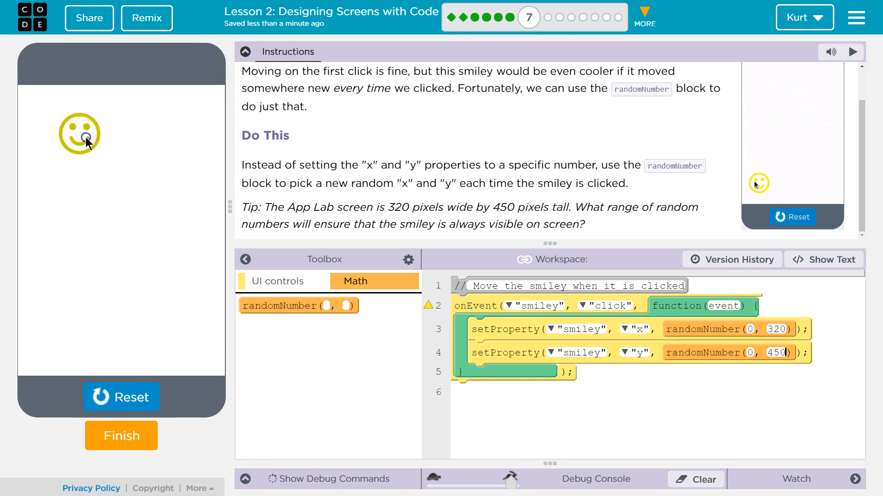
pyautogui.click(79, 135)
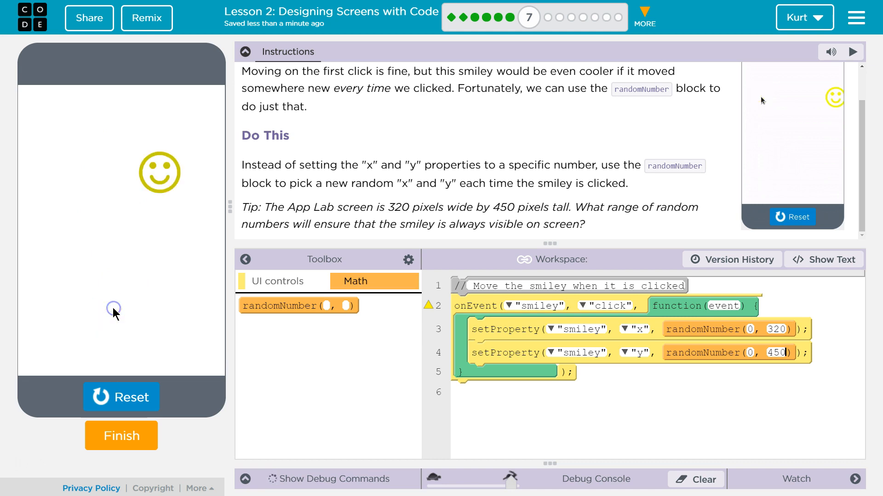
pyautogui.click(159, 172)
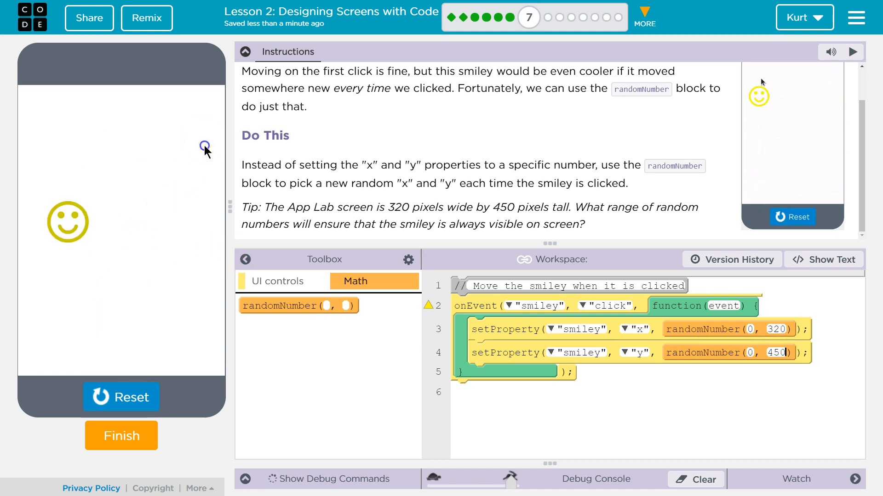
pyautogui.click(67, 221)
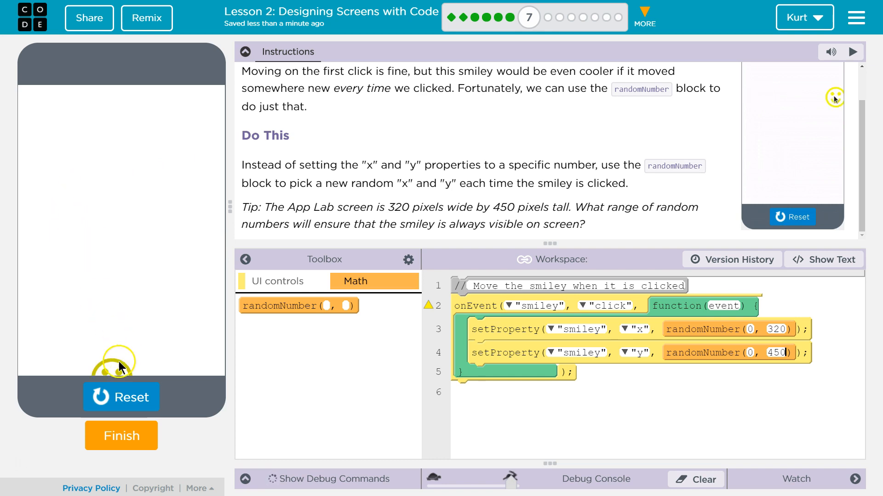
pyautogui.click(119, 366)
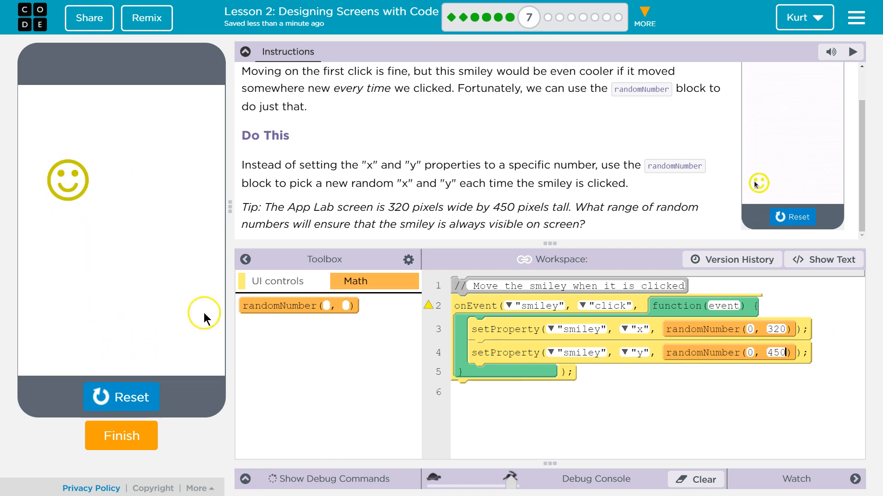
pyautogui.click(68, 180)
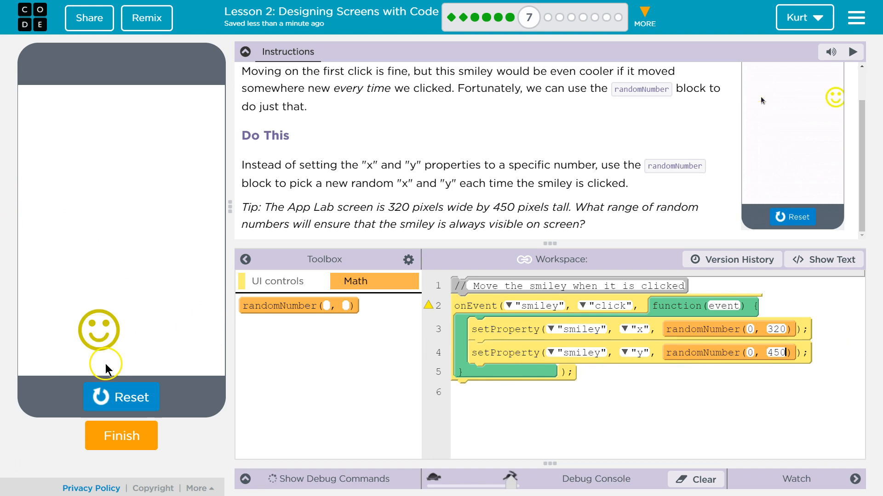